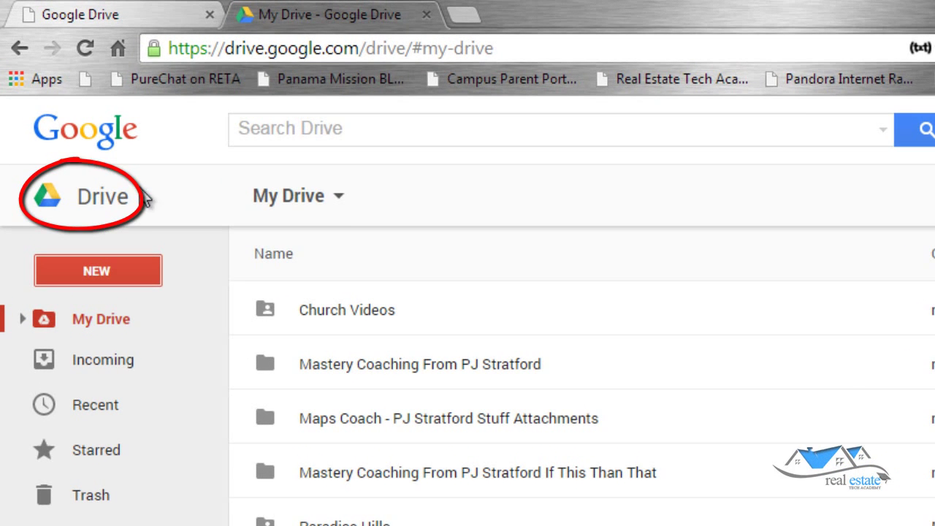
Show My Drive as a list with owner, last-modified date and file size columns.
left_click(333, 196)
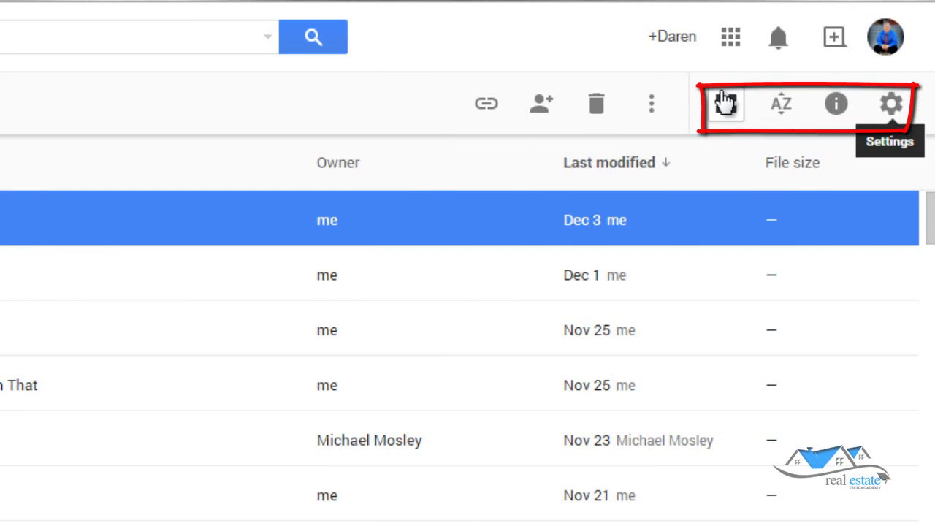
mouse_move(493, 132)
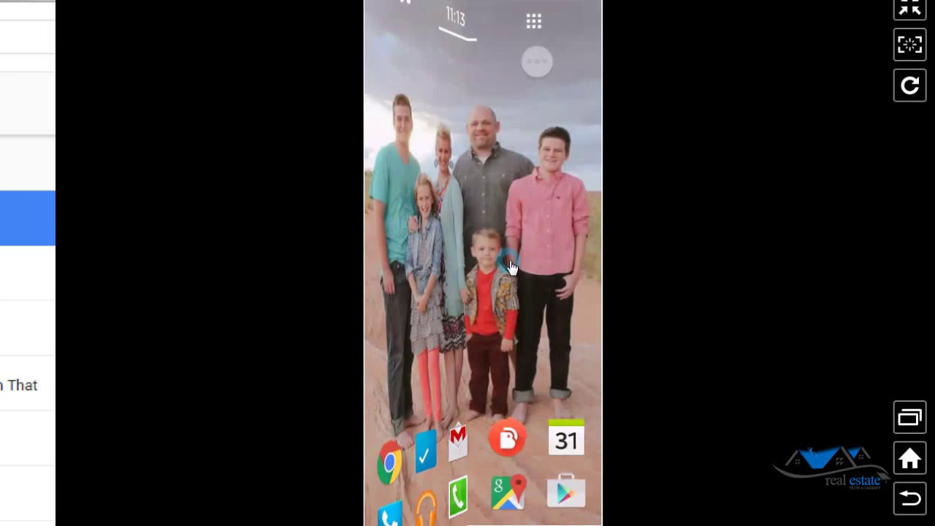
Launch the Drive app from the phone's app drawer to see files like Letter to bank.
left_click(534, 22)
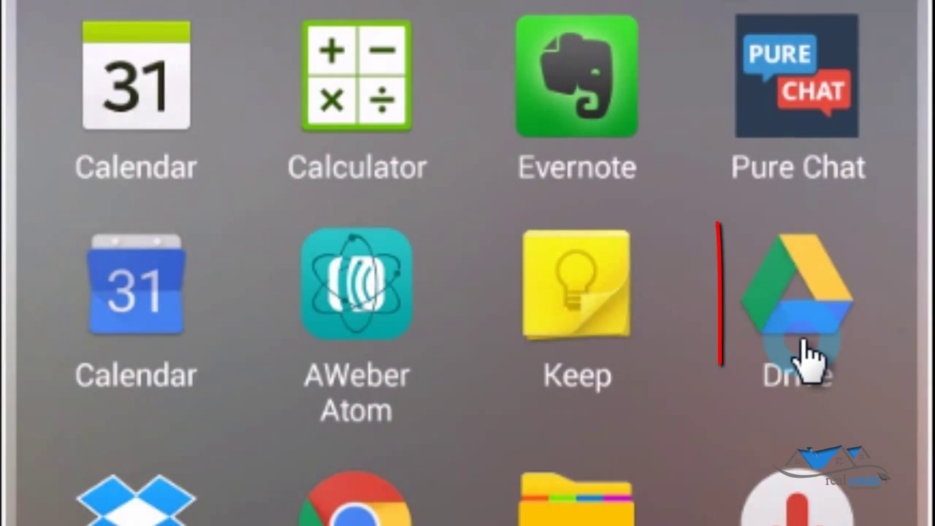
left_click(796, 299)
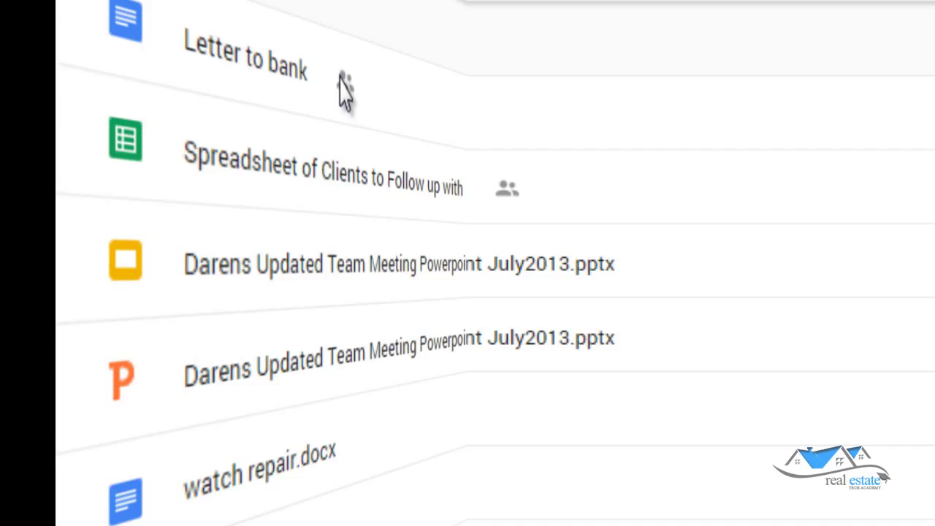
Select the team meeting presentation and bring up its full sharing settings from Get link.
left_click(322, 161)
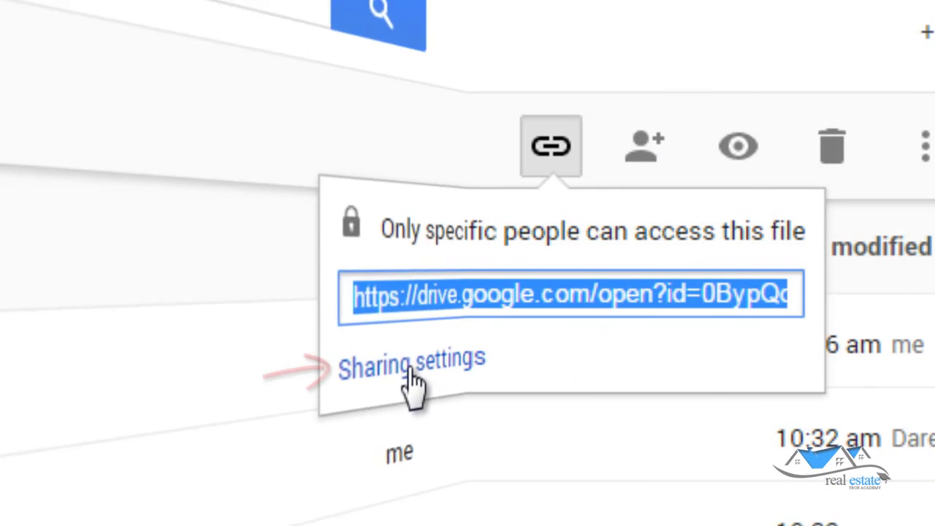
left_click(412, 365)
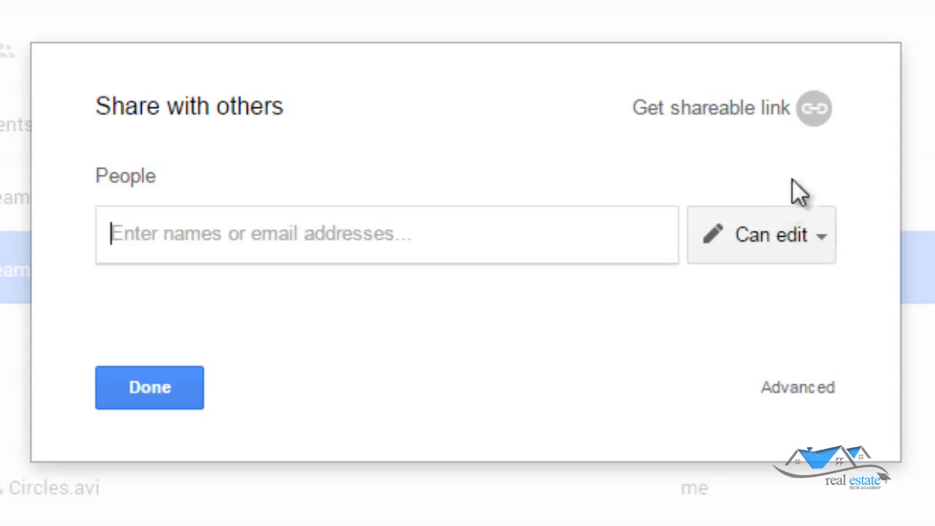
mouse_move(813, 109)
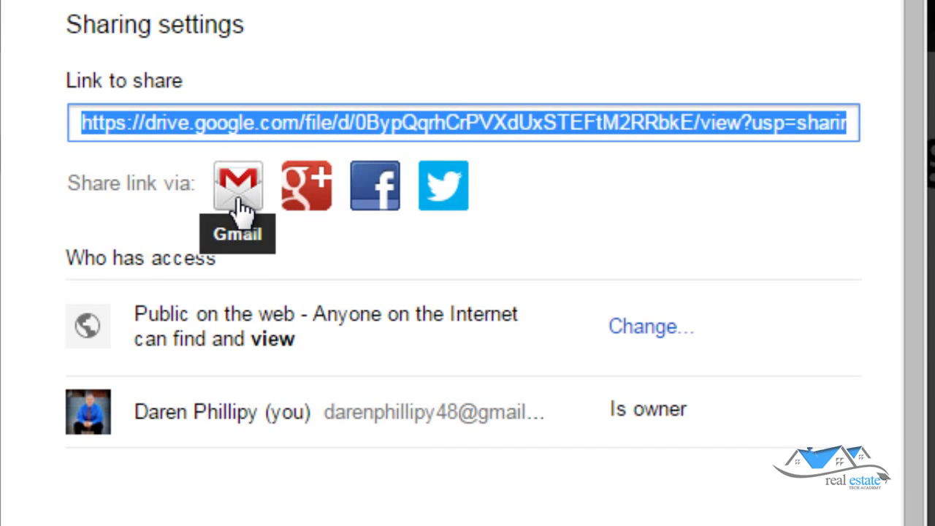
Email the presentation's public link through Gmail, then return to the file's actions in Drive.
left_click(236, 184)
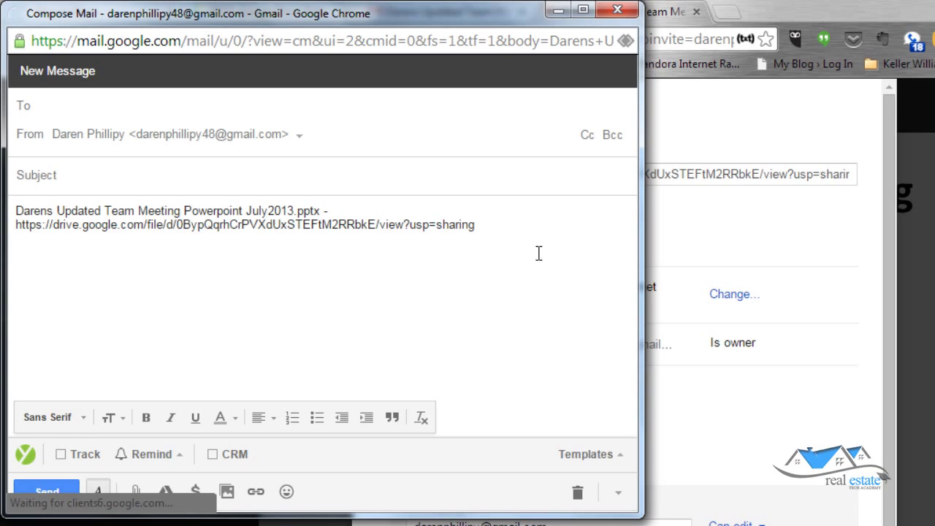
left_click(774, 149)
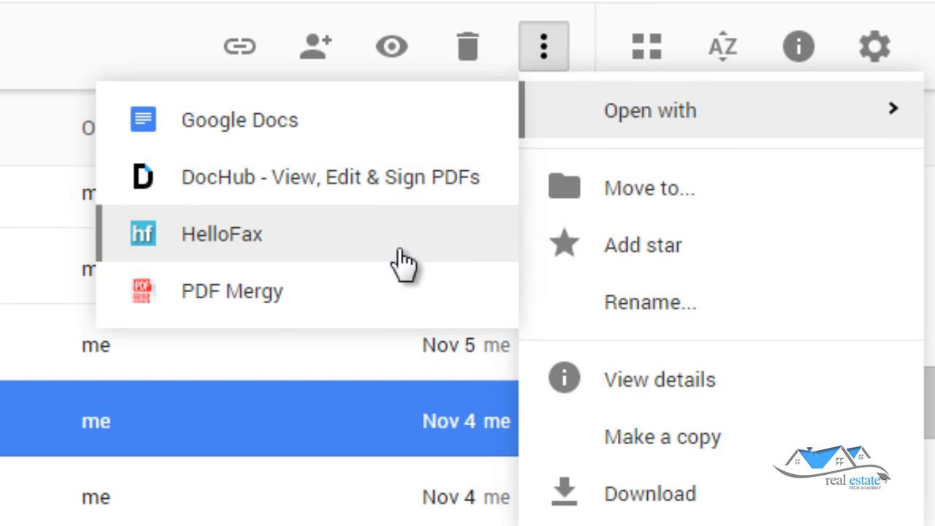
mouse_move(402, 135)
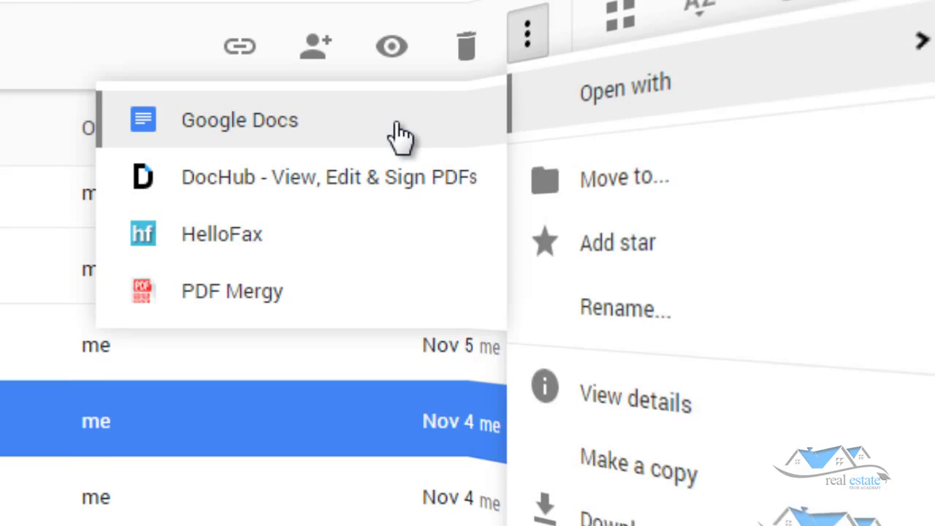
Open the selected file with Google Docs from the Open with list.
left_click(240, 119)
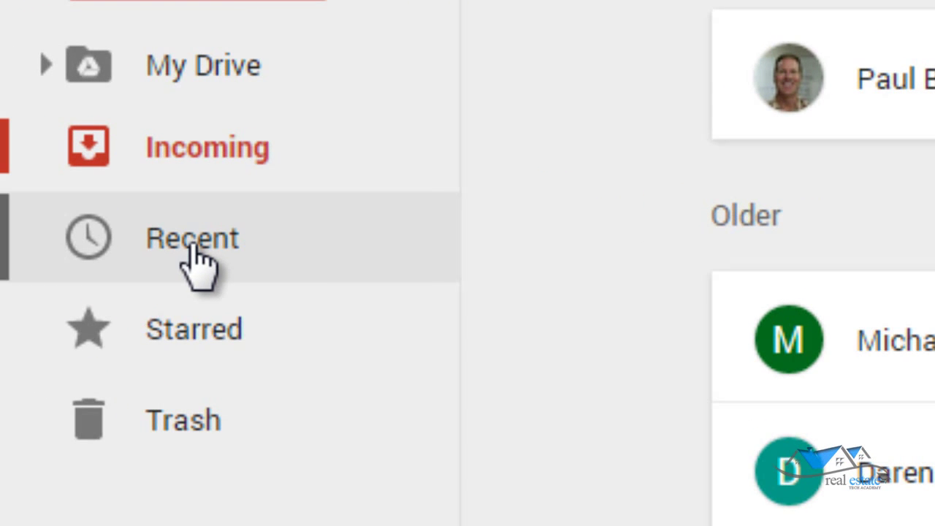
Create a new Google Form from NEW > More inside the RETA Google Drive Test folder.
left_click(219, 41)
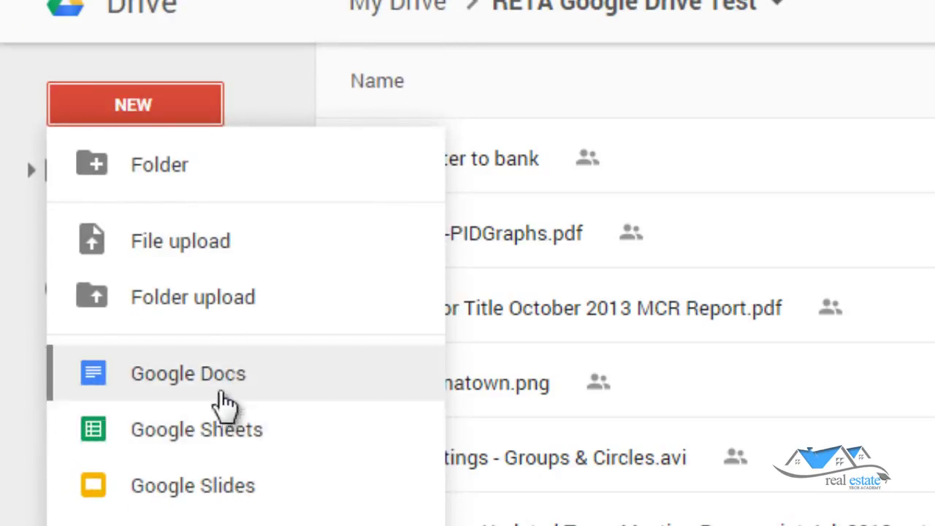
mouse_move(280, 496)
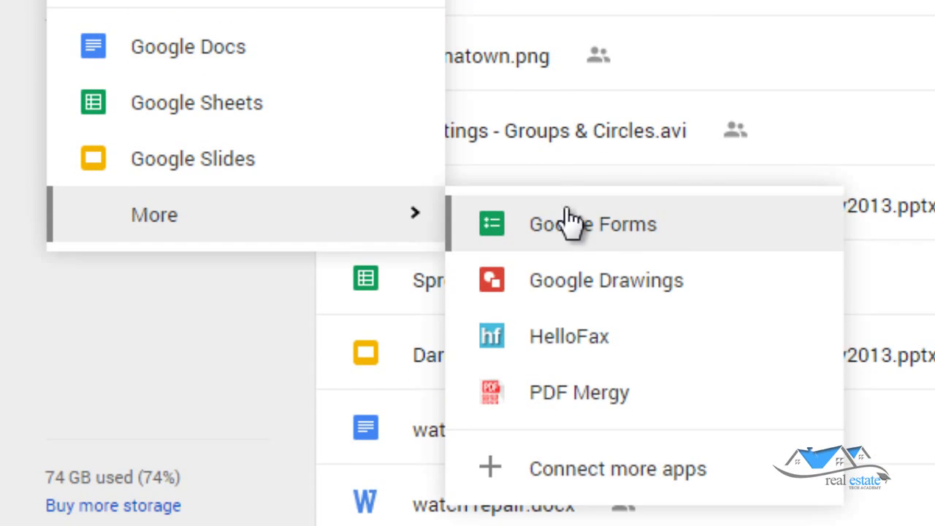
left_click(591, 223)
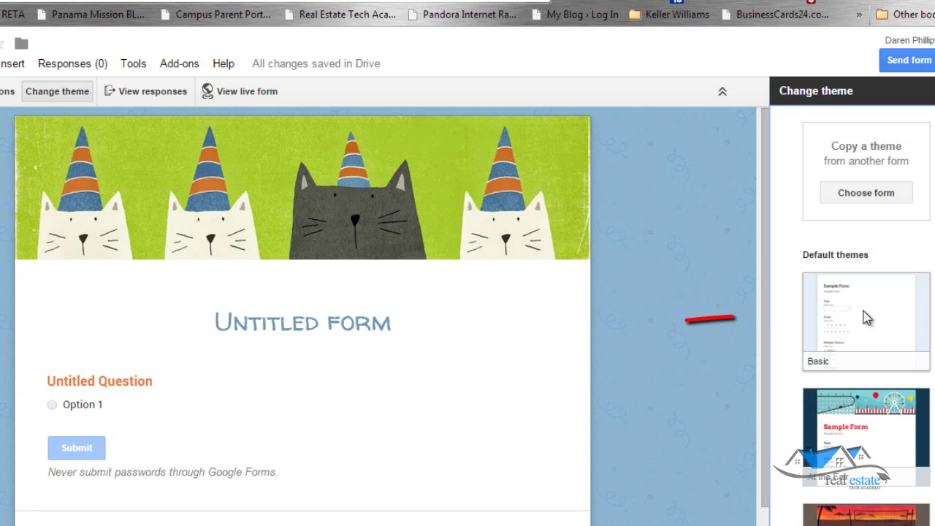
View the live Jump Off Joe Open House form and scroll through its name, phone, email and home questions.
left_click(245, 90)
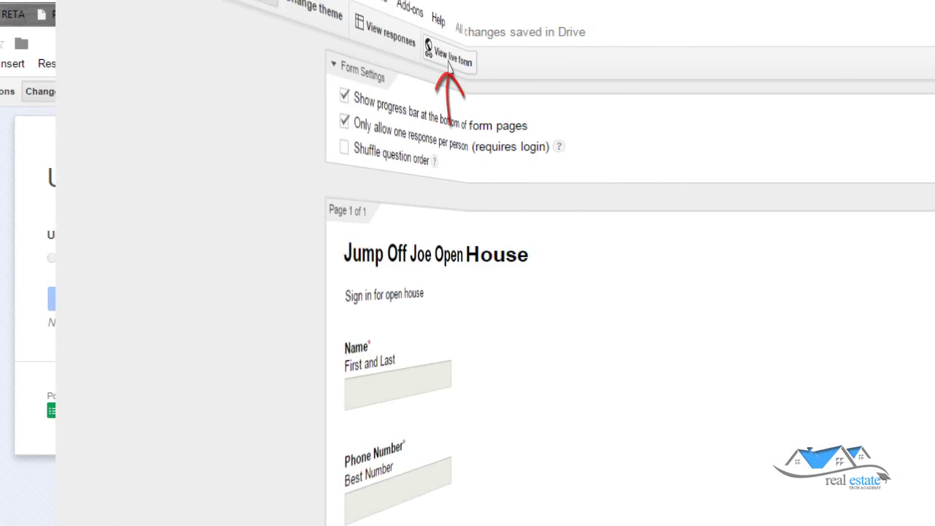
left_click(447, 53)
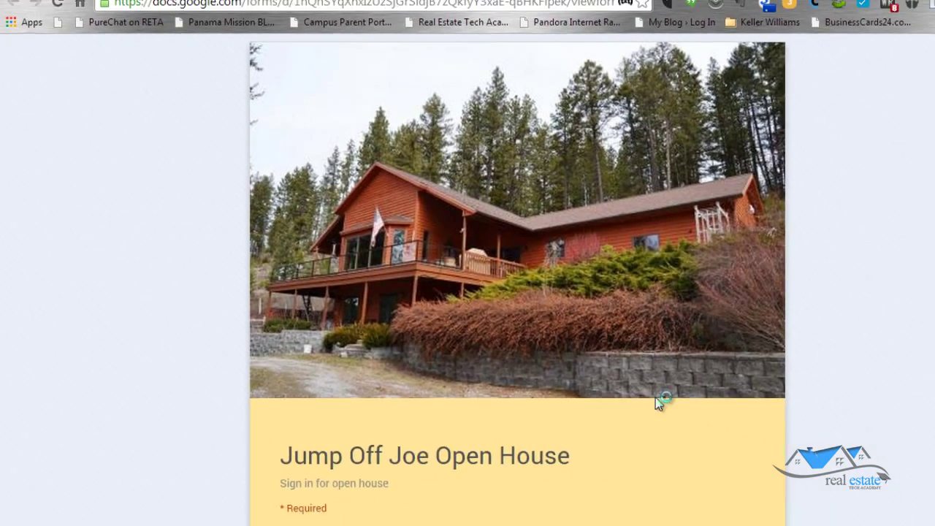
scroll("down", 3)
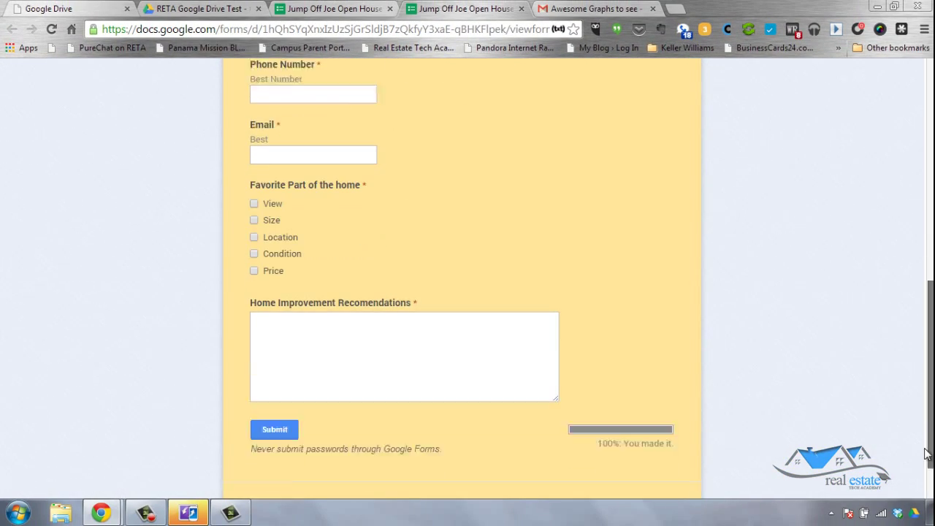